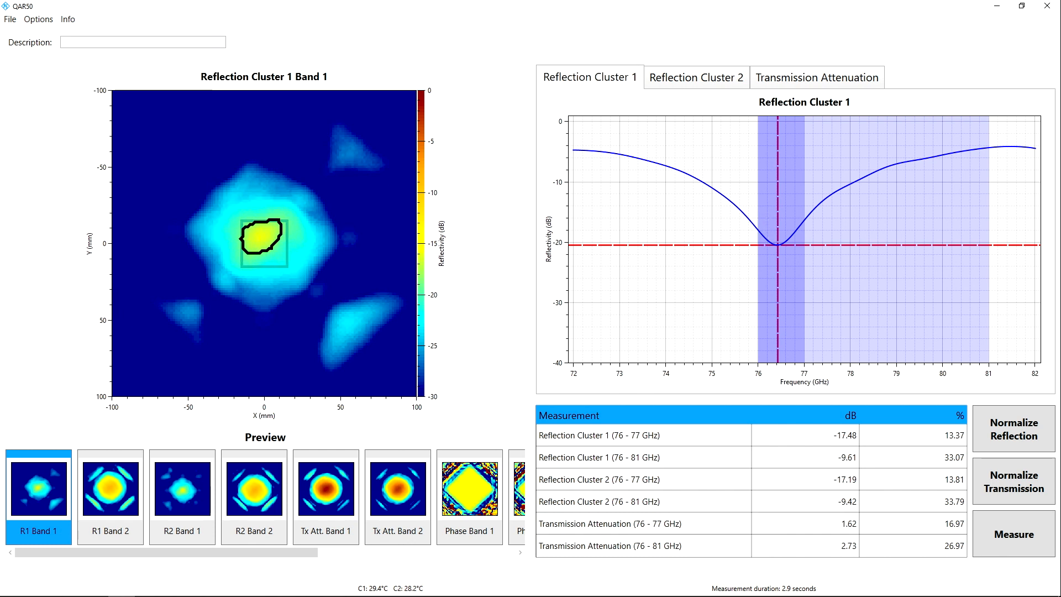
pyautogui.moveTo(211, 170)
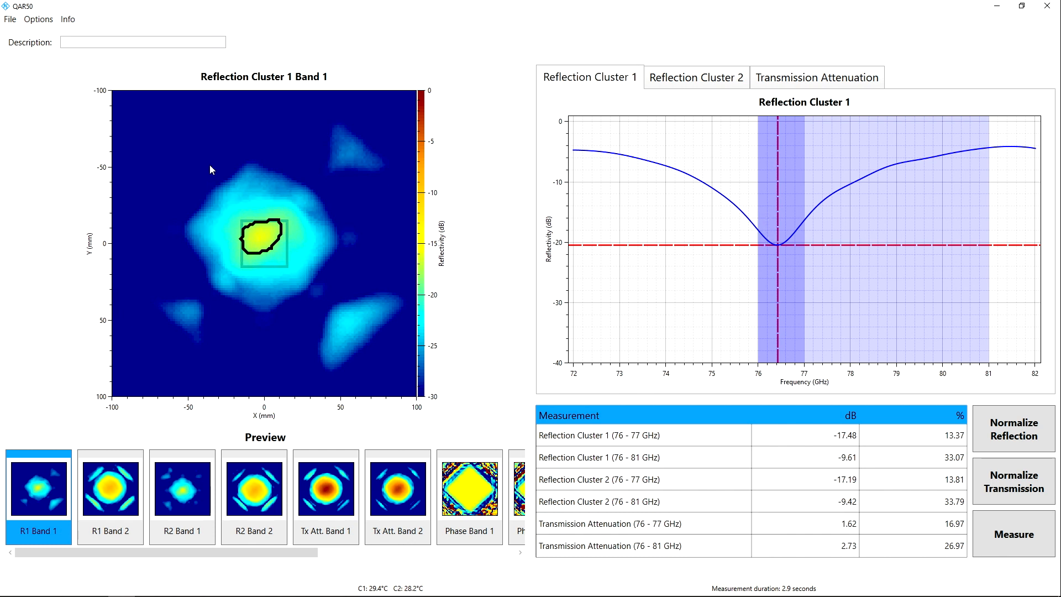
# - Open Options > Settings and select the 30 mm evaluation window X size field
pyautogui.click(39, 19)
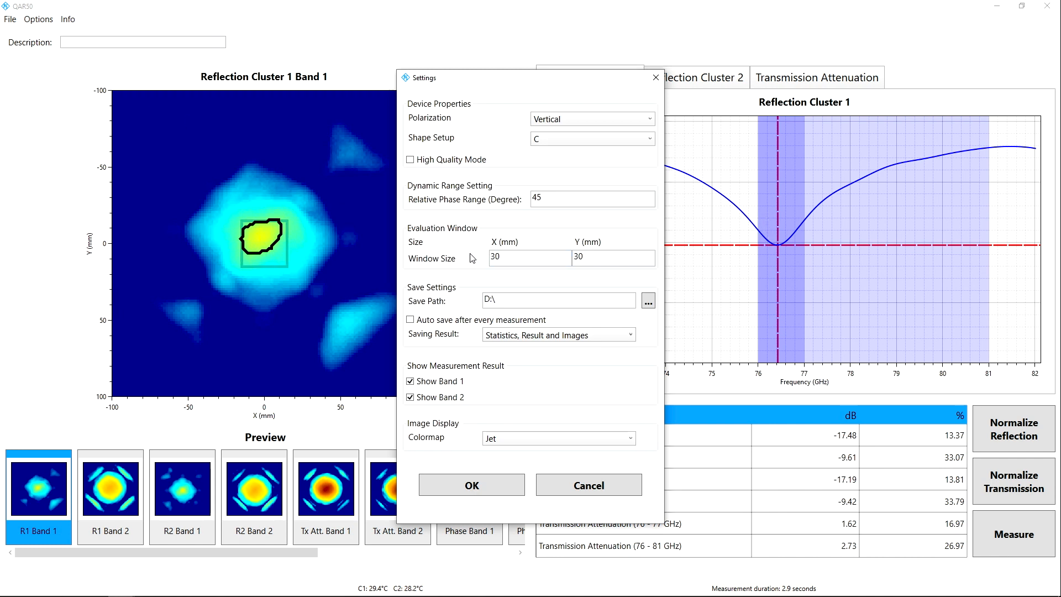
pyautogui.click(530, 257)
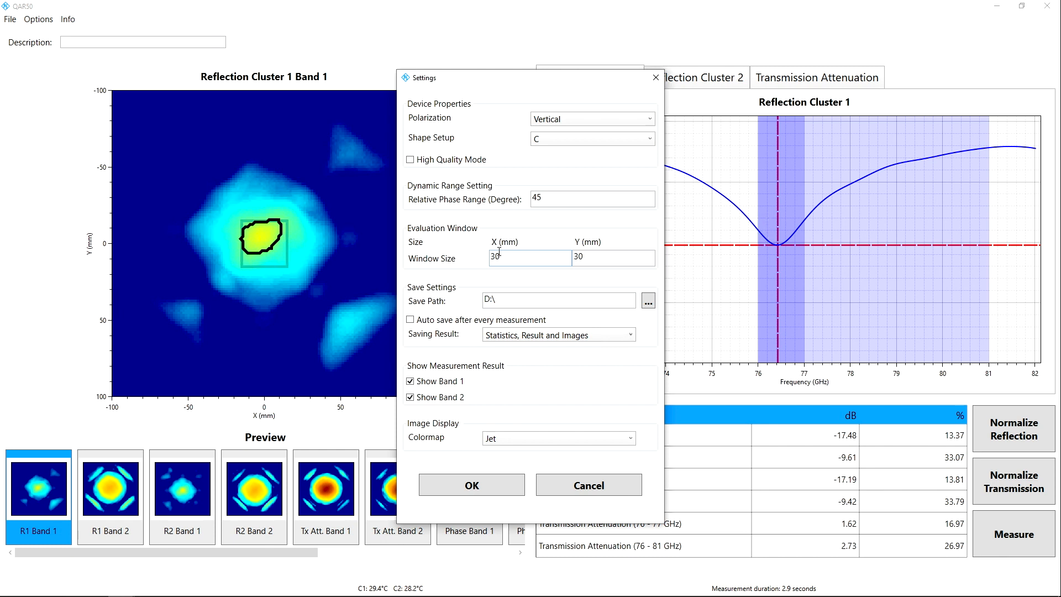
# - Dismiss the Settings dialog to return to the Reflection Cluster 1 Band 1 results
pyautogui.click(471, 484)
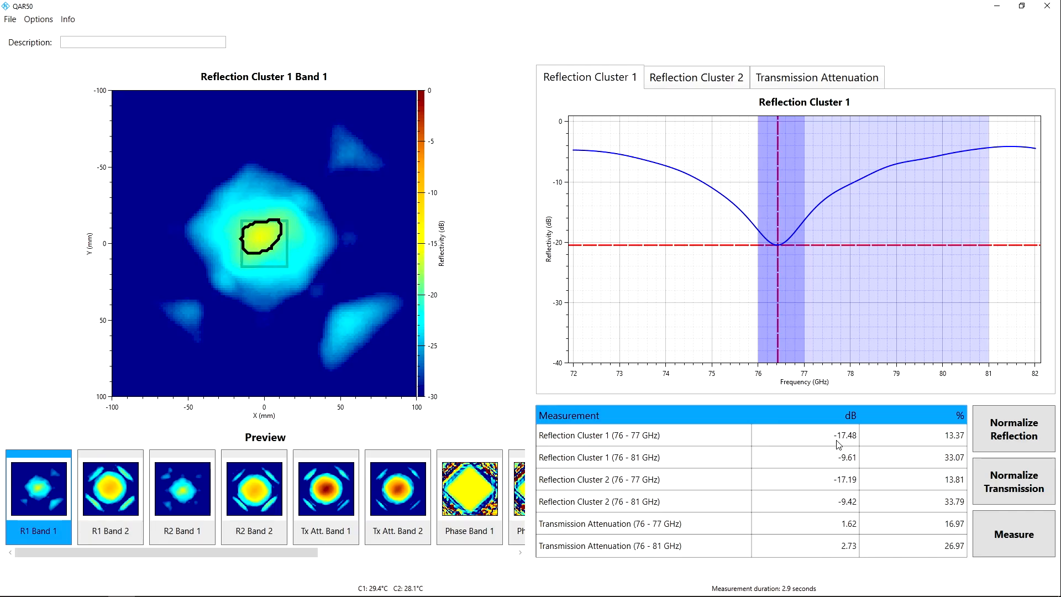
# - Select the R1 Band 2 preview thumbnail to display its reflectivity map
pyautogui.click(109, 488)
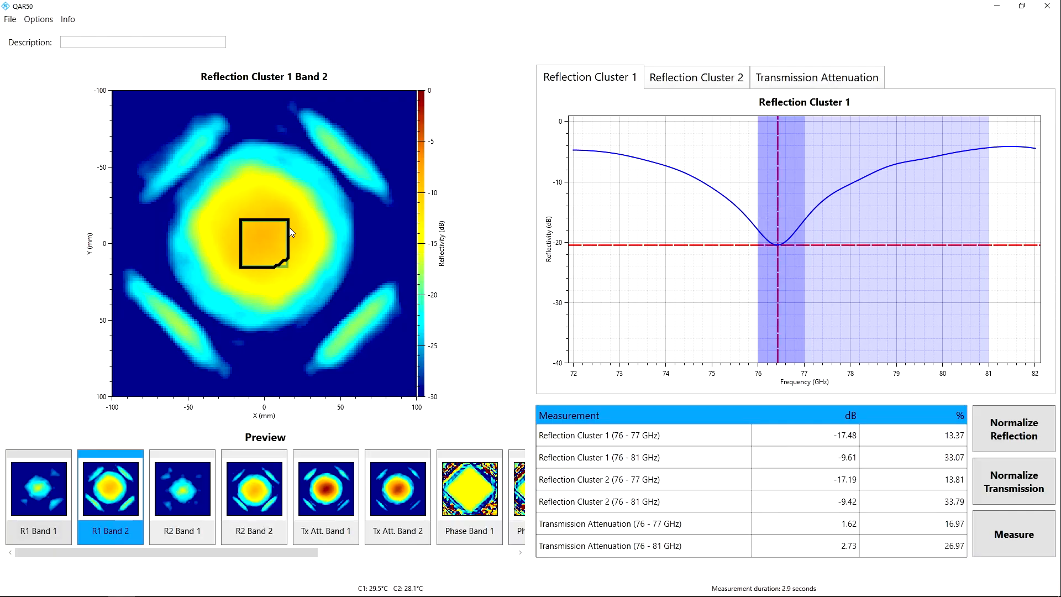
pyautogui.moveTo(253, 223)
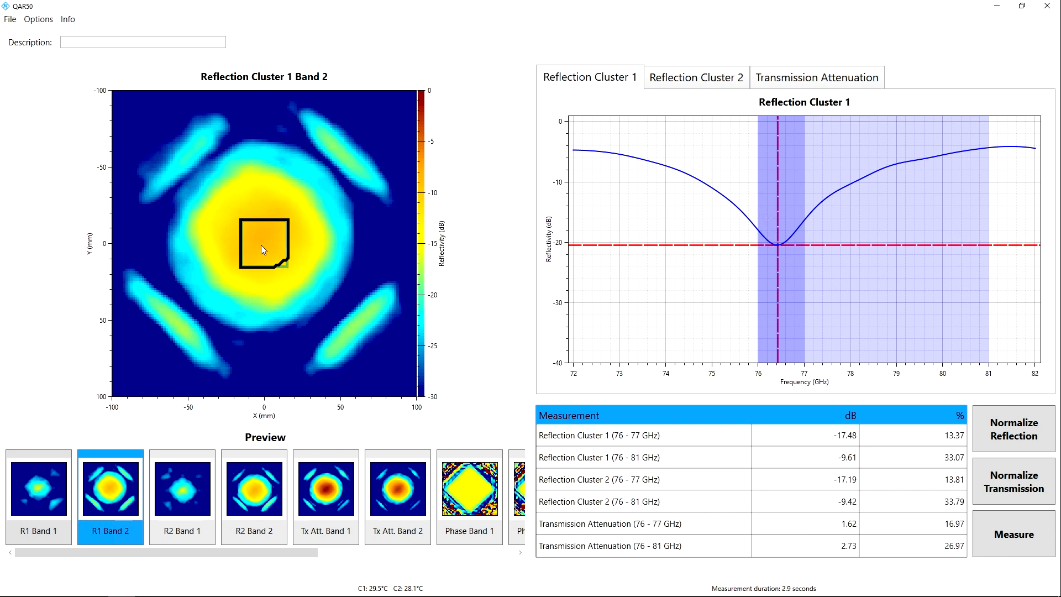
pyautogui.moveTo(833, 448)
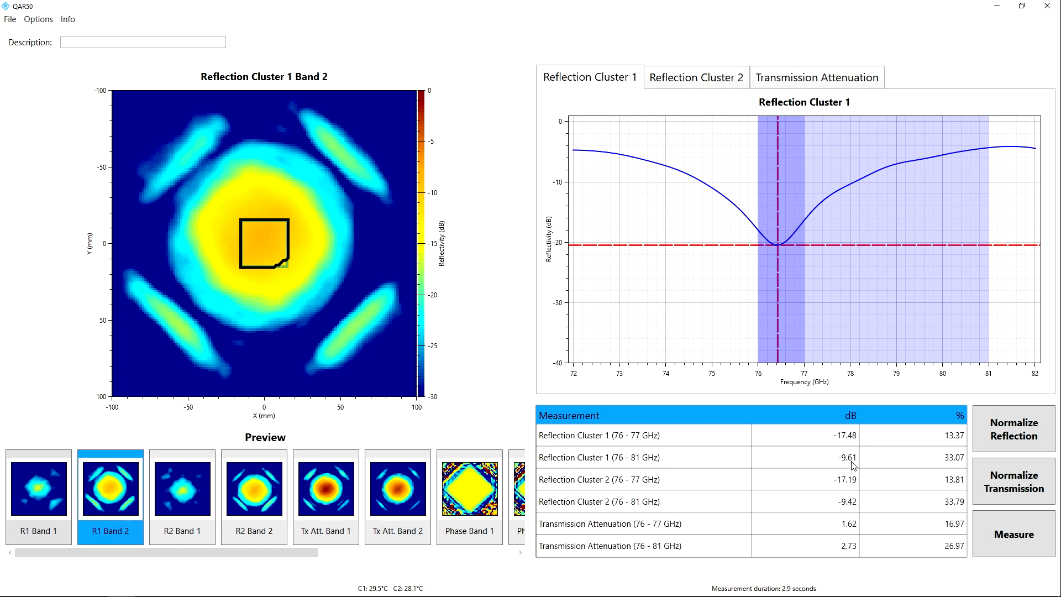
pyautogui.moveTo(864, 457)
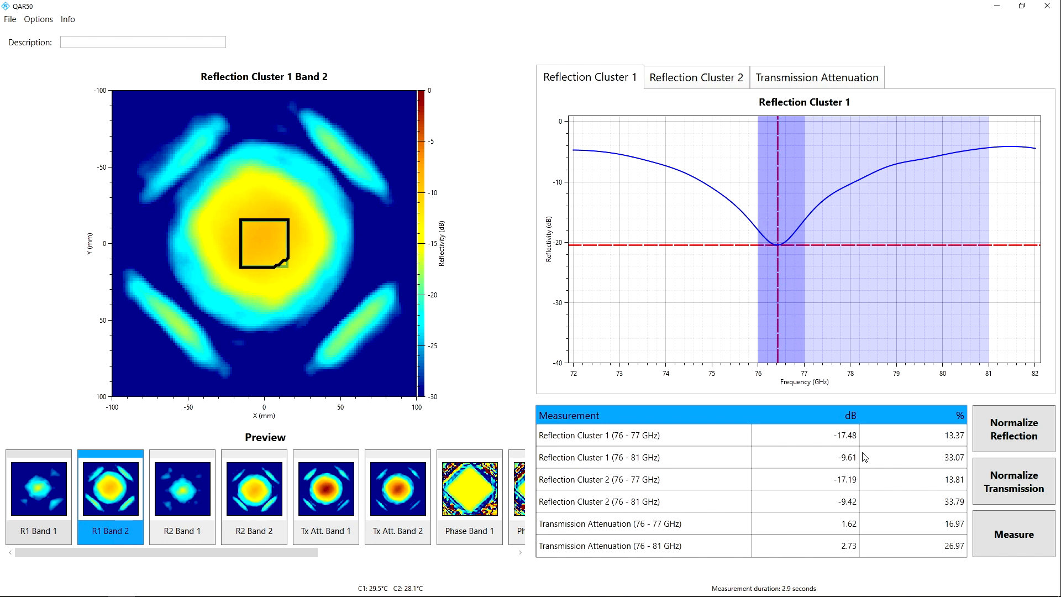
pyautogui.moveTo(849, 359)
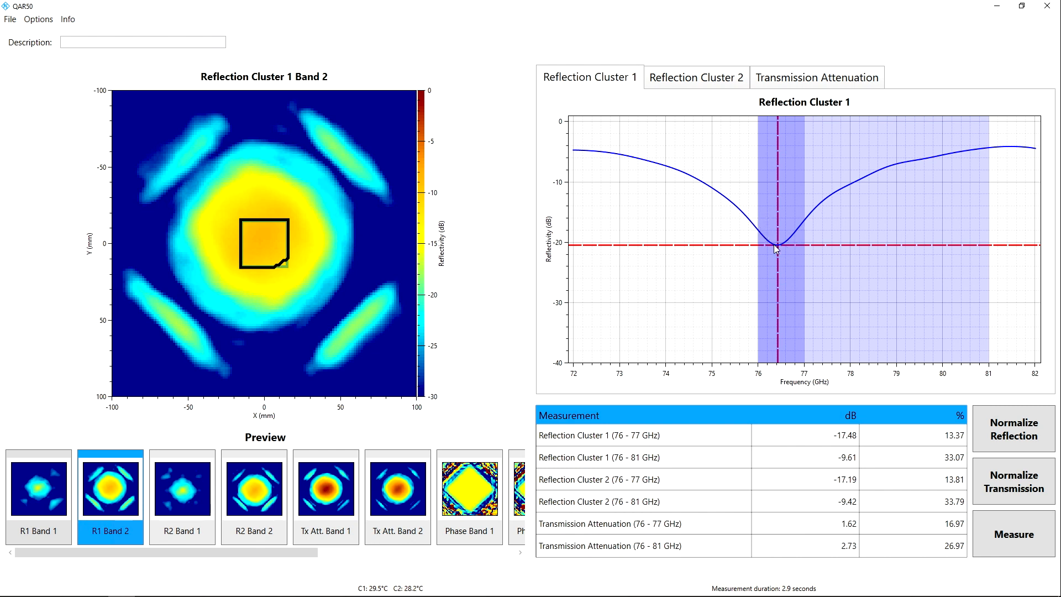
pyautogui.moveTo(783, 253)
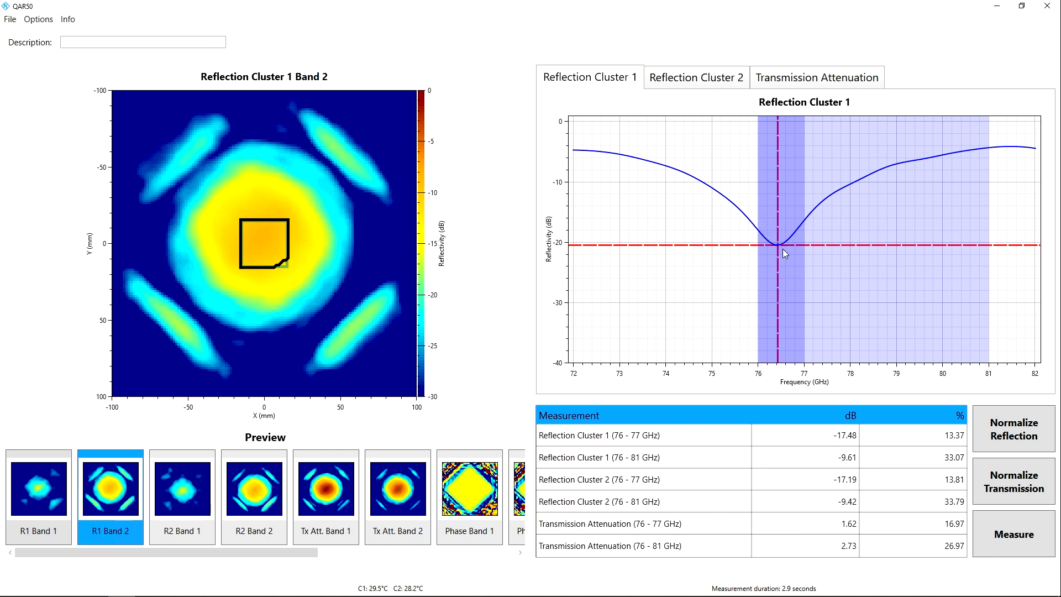
pyautogui.moveTo(810, 239)
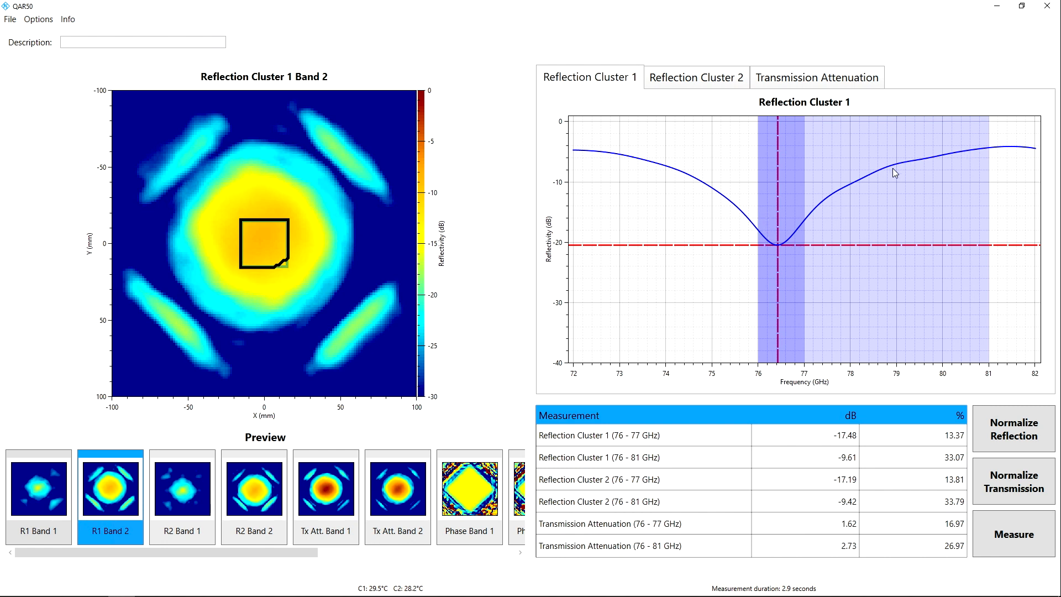
pyautogui.moveTo(912, 170)
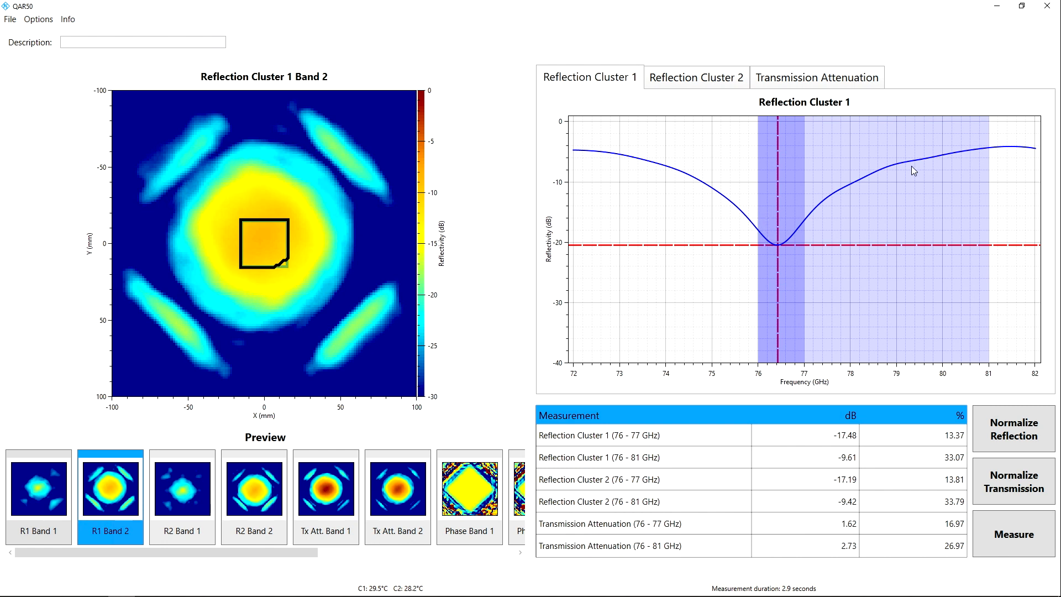
pyautogui.moveTo(917, 160)
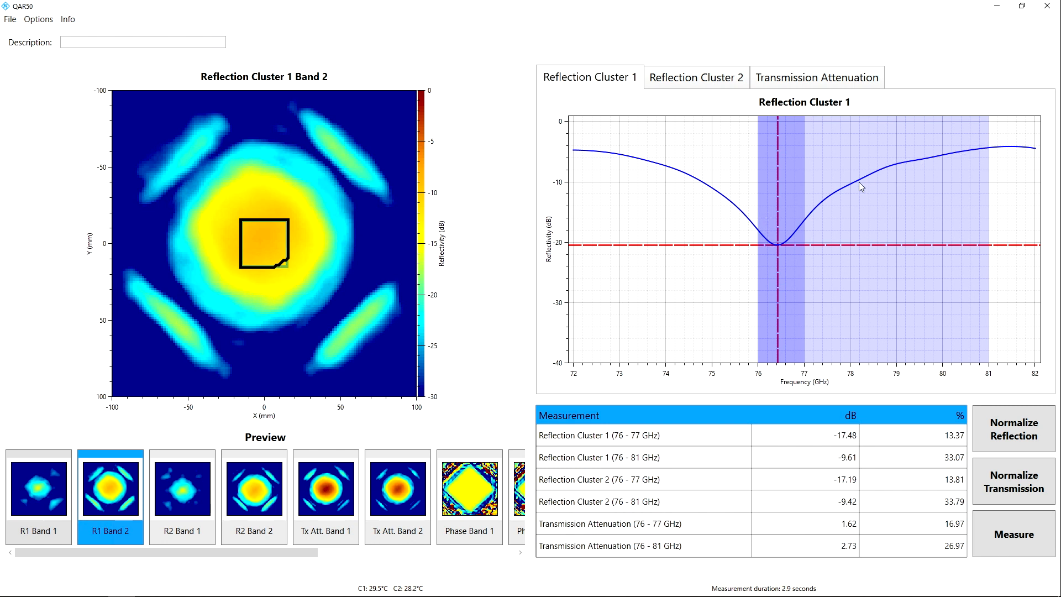
pyautogui.moveTo(767, 247)
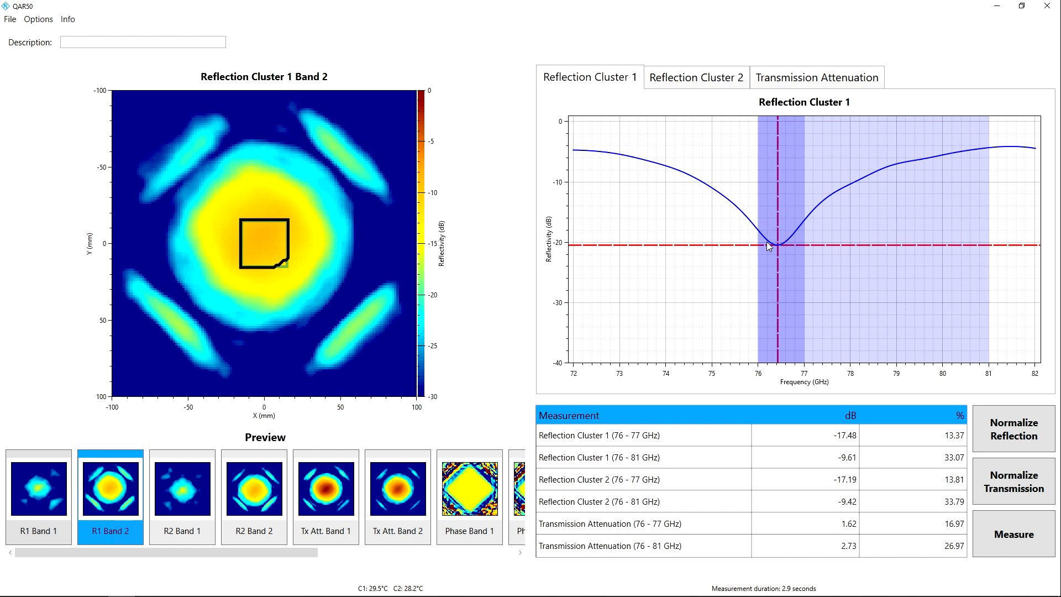
pyautogui.moveTo(776, 247)
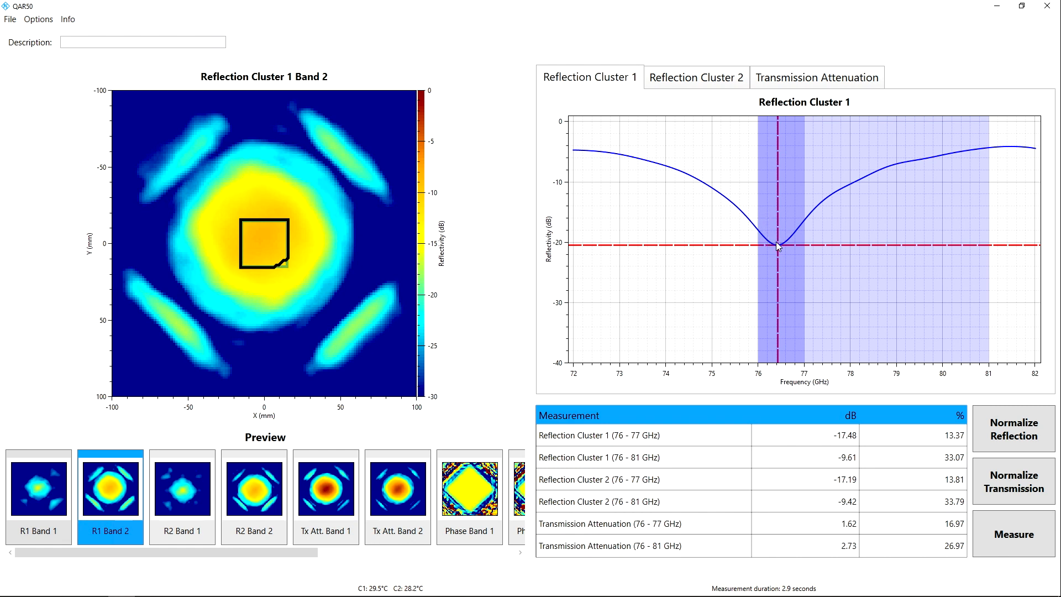
# - Step through Reflection Cluster 2 Bands 1 and 2 to the Tx Att. Band 1 map
pyautogui.click(181, 485)
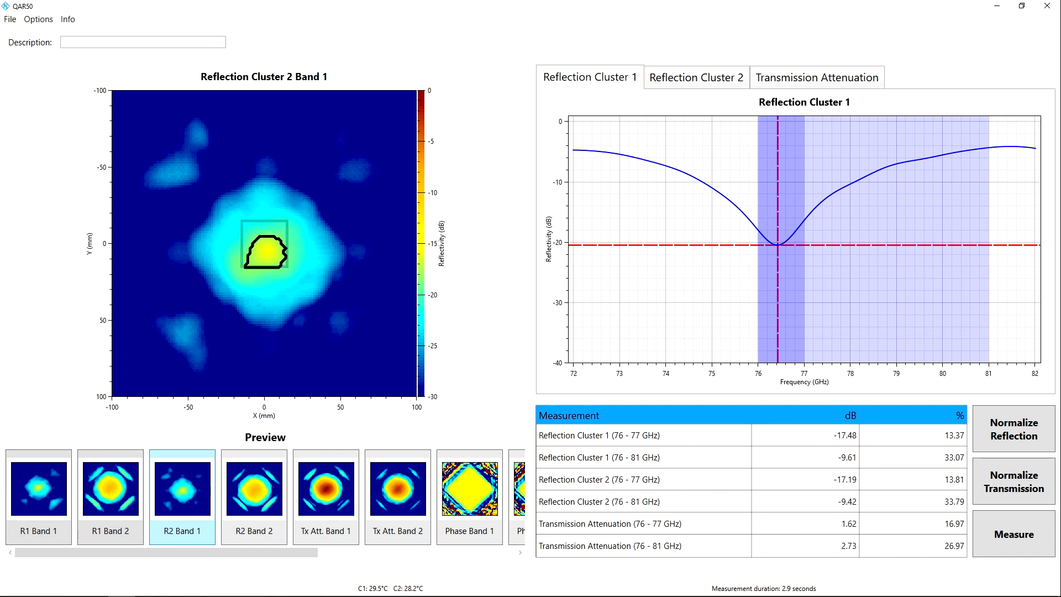
pyautogui.click(253, 490)
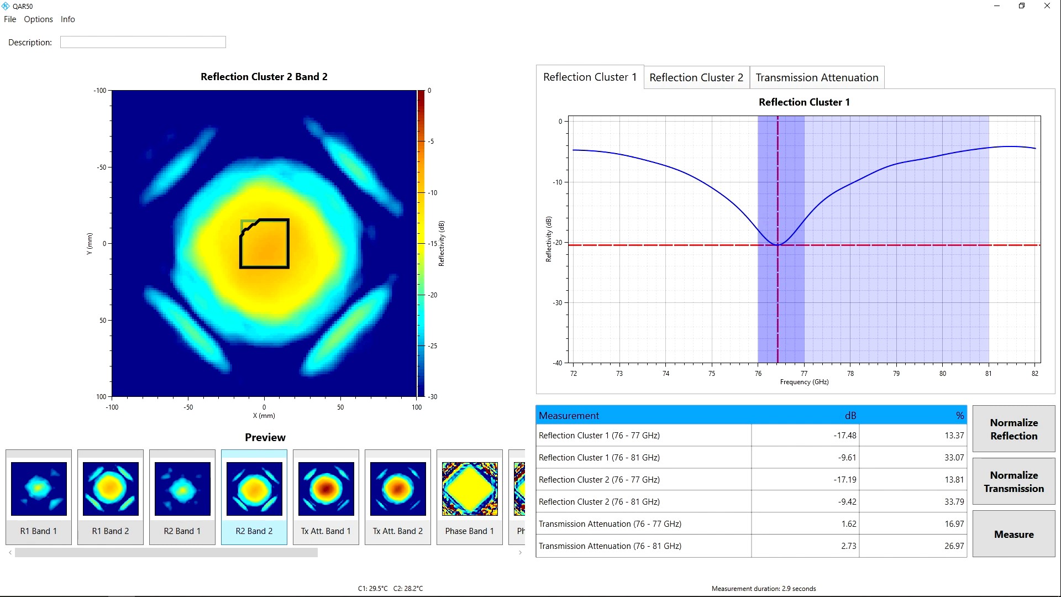
pyautogui.click(325, 490)
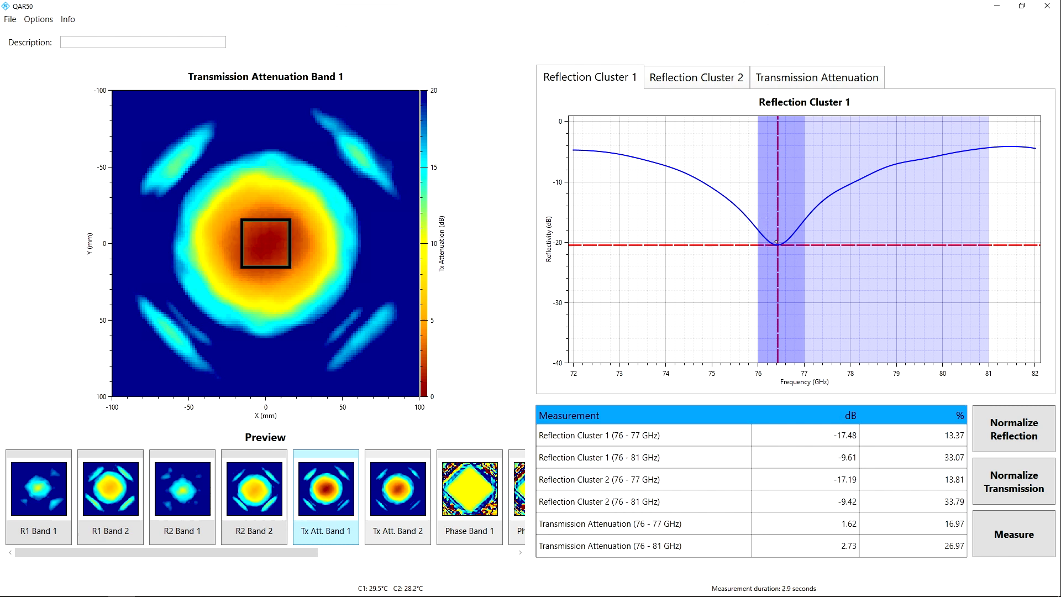
pyautogui.click(325, 488)
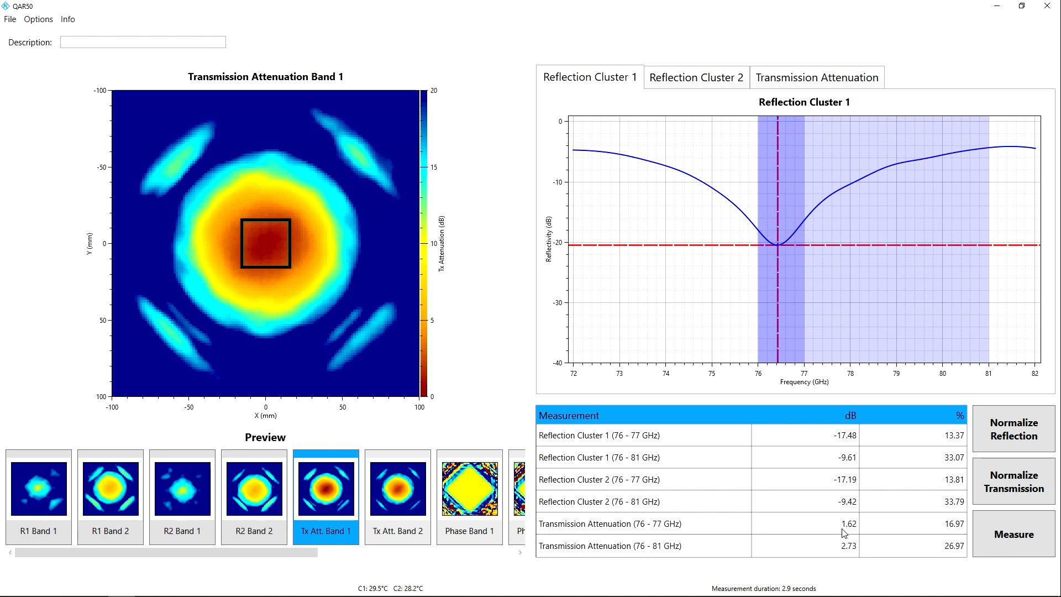
pyautogui.moveTo(846, 551)
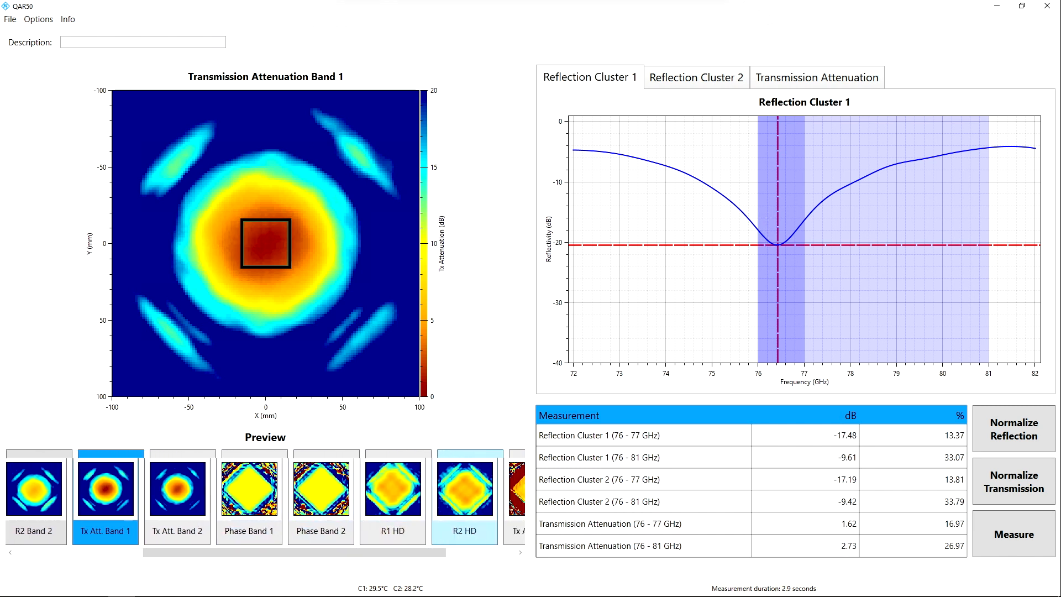
# - View Phasemask Band 1 and Band 2, then the R1 HD reflection map
pyautogui.click(226, 488)
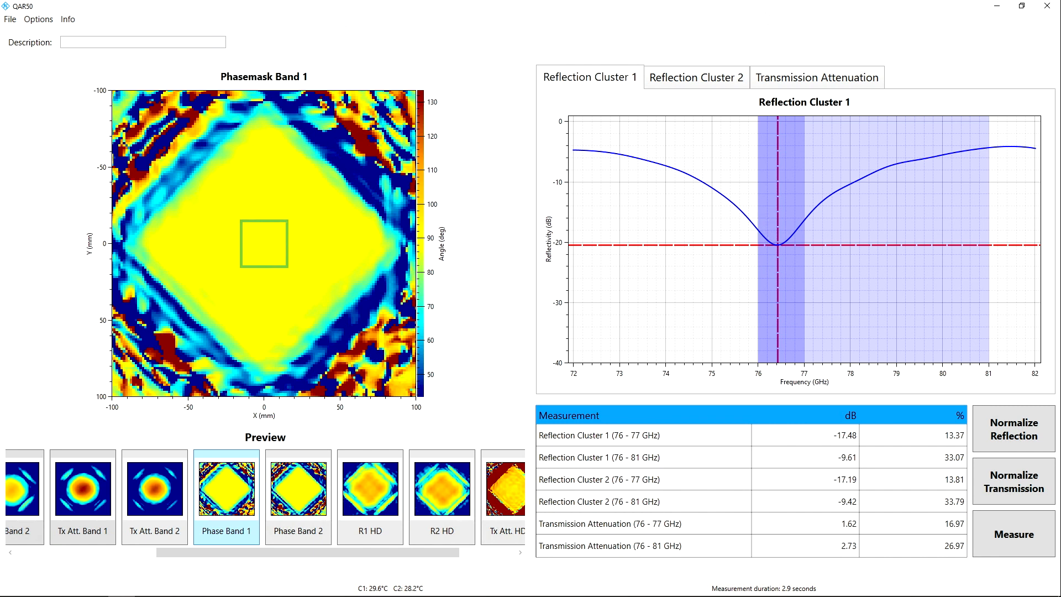
pyautogui.click(297, 491)
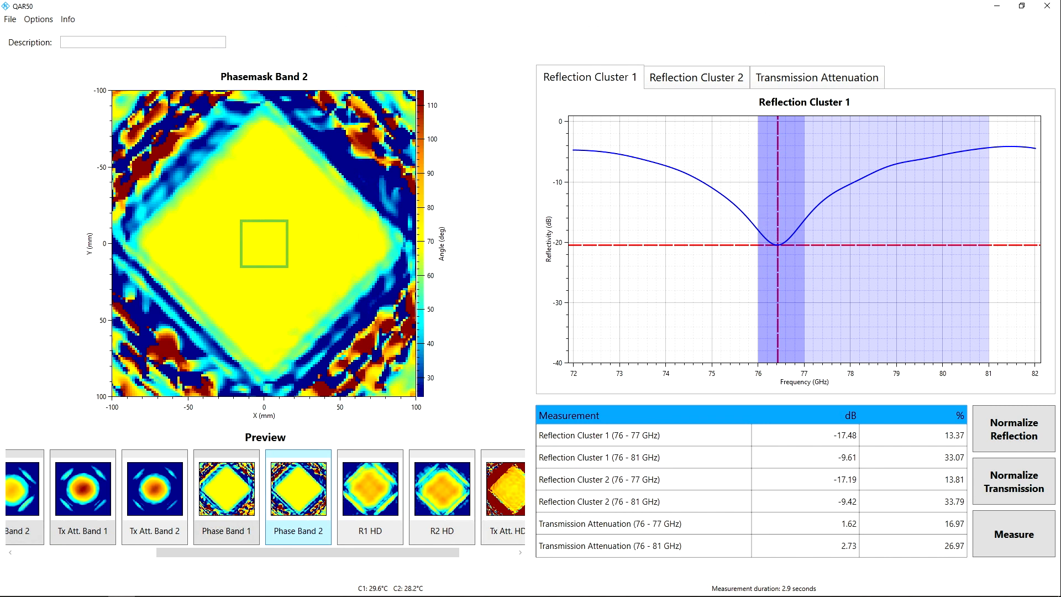
pyautogui.click(369, 488)
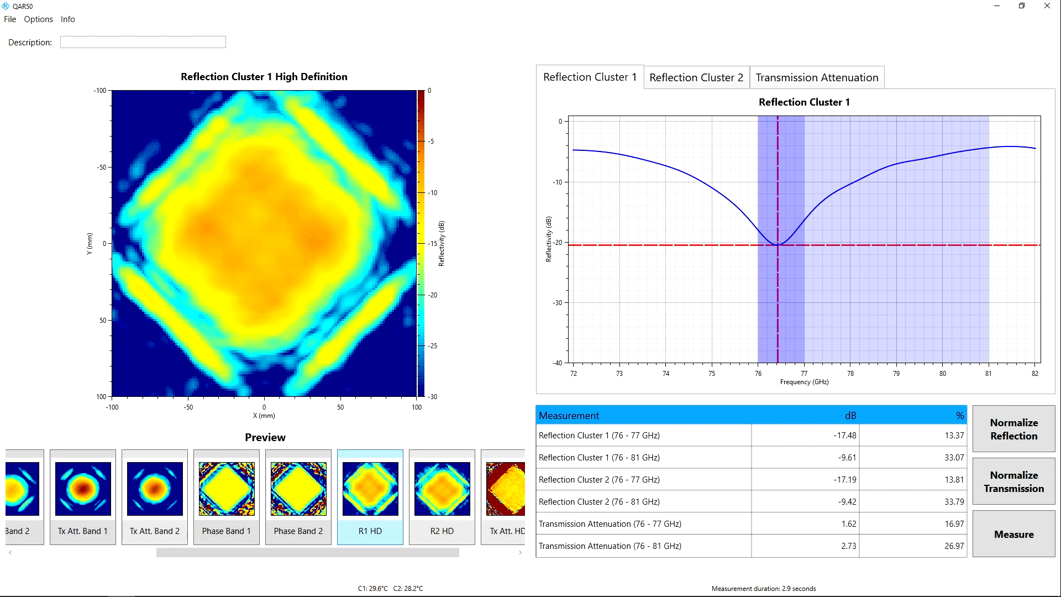
# - Display the 'Tx Att. HD B1' high-definition transmission attenuation map
pyautogui.click(438, 486)
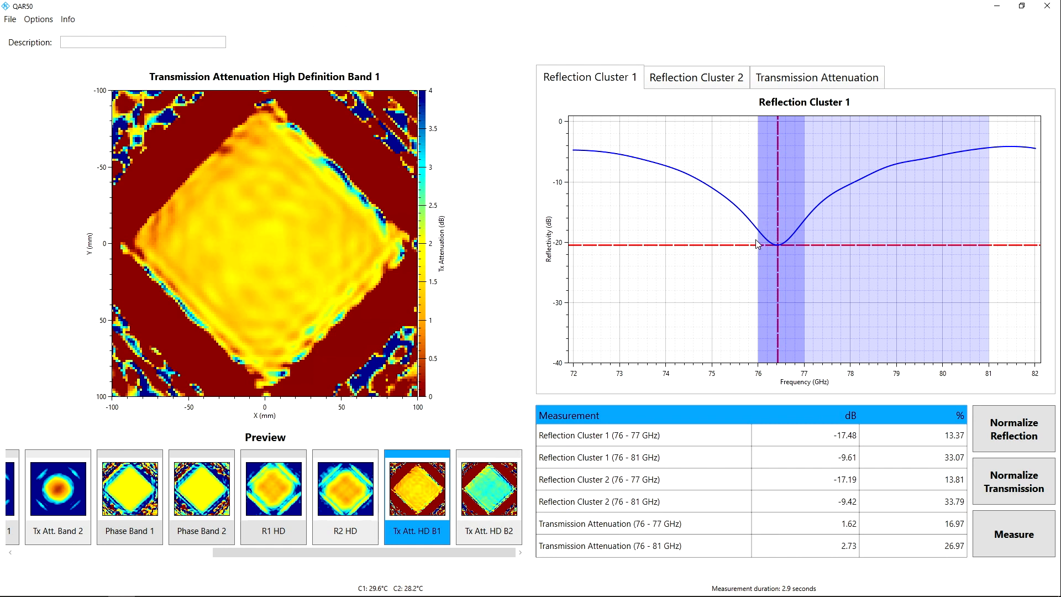
pyautogui.moveTo(732, 203)
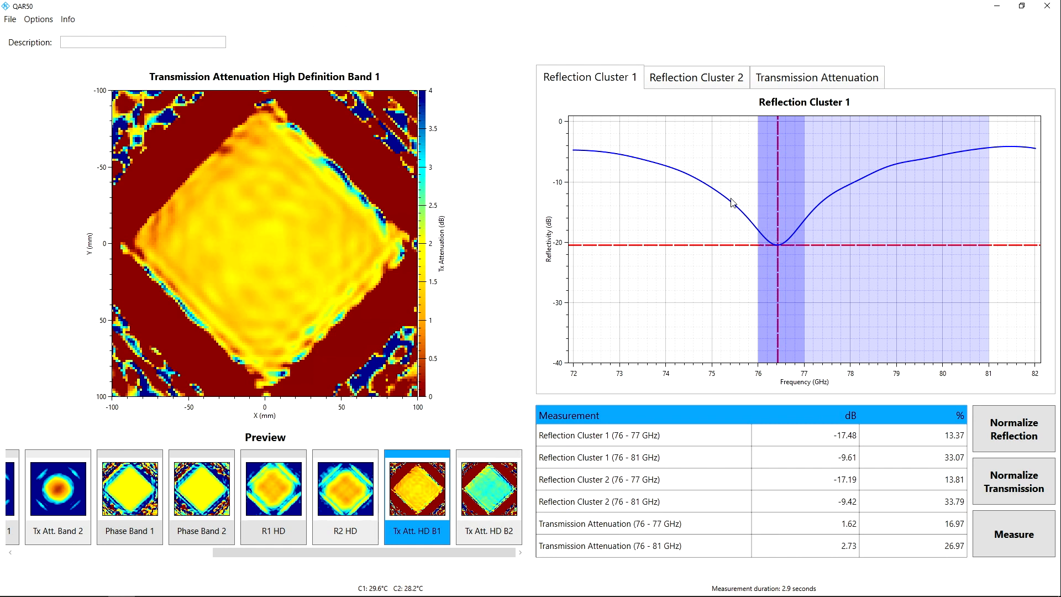
pyautogui.moveTo(795, 247)
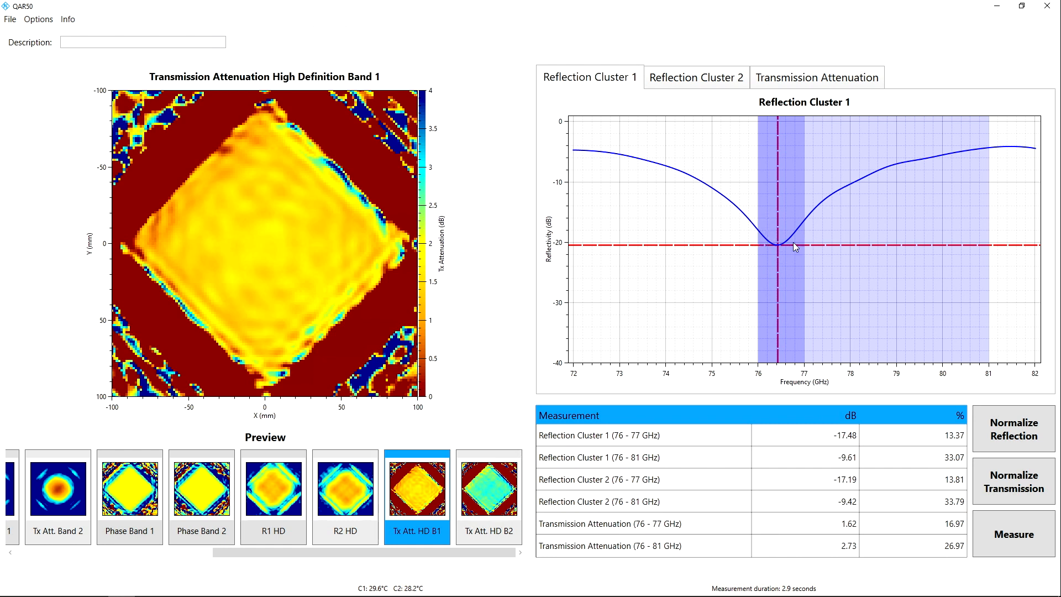
pyautogui.moveTo(741, 219)
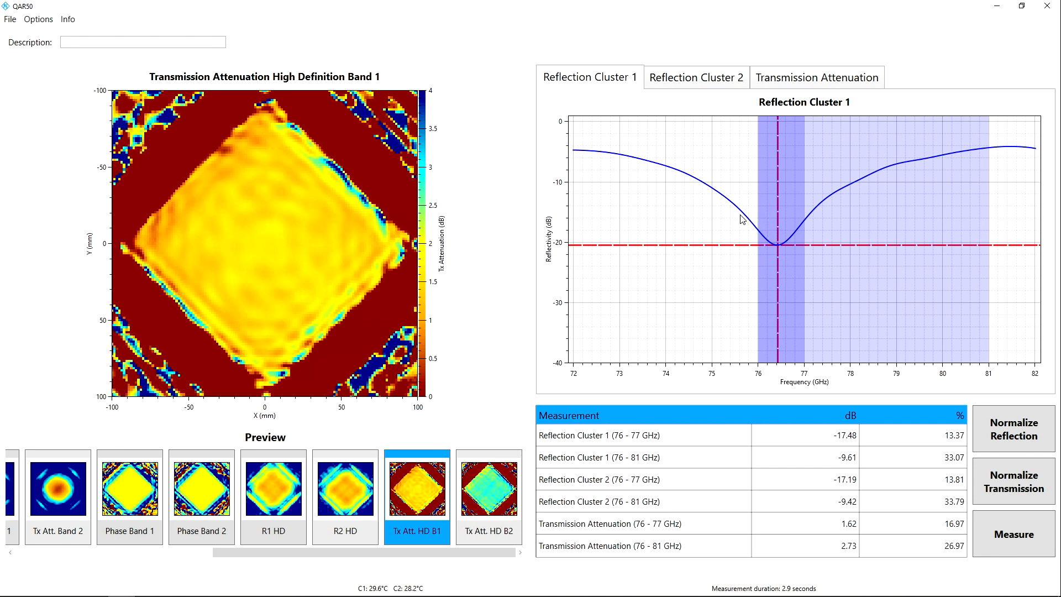
pyautogui.moveTo(715, 103)
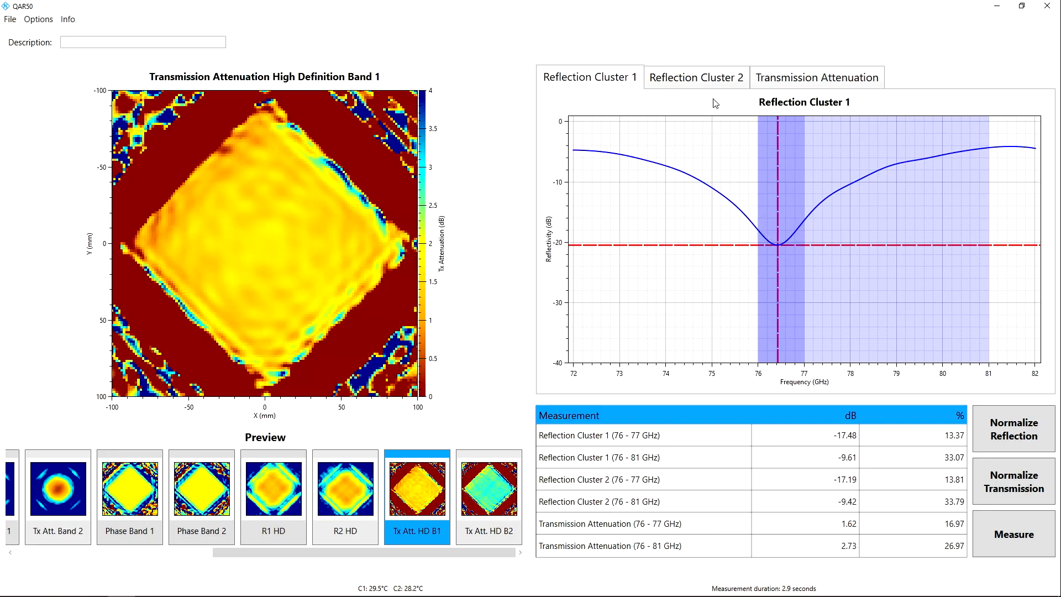
# - Compare Reflection Cluster 2 and Transmission Attenuation curves, ending on Reflection Cluster 2
pyautogui.click(696, 77)
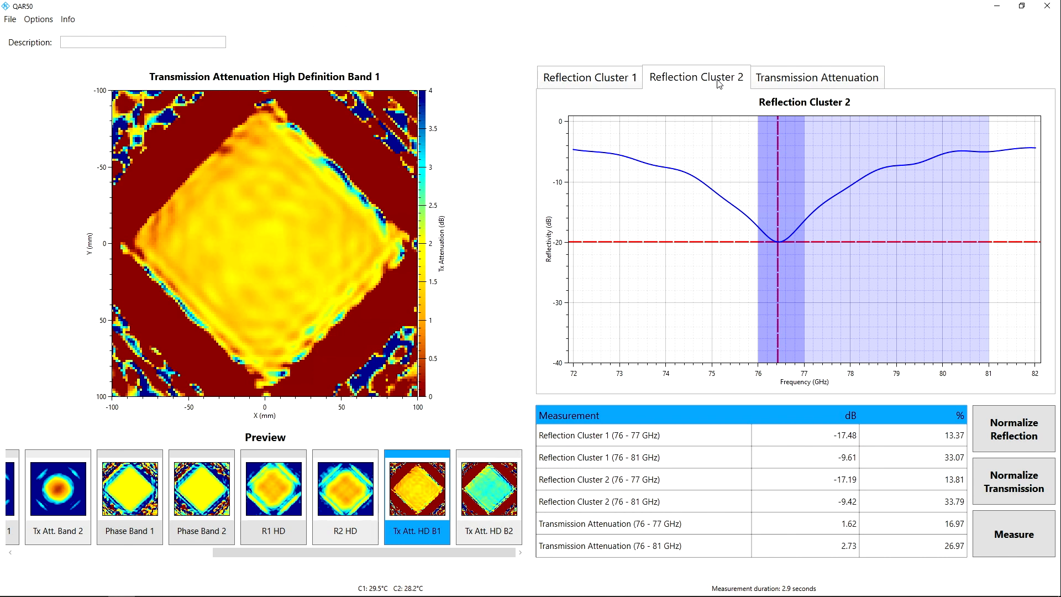
pyautogui.click(816, 76)
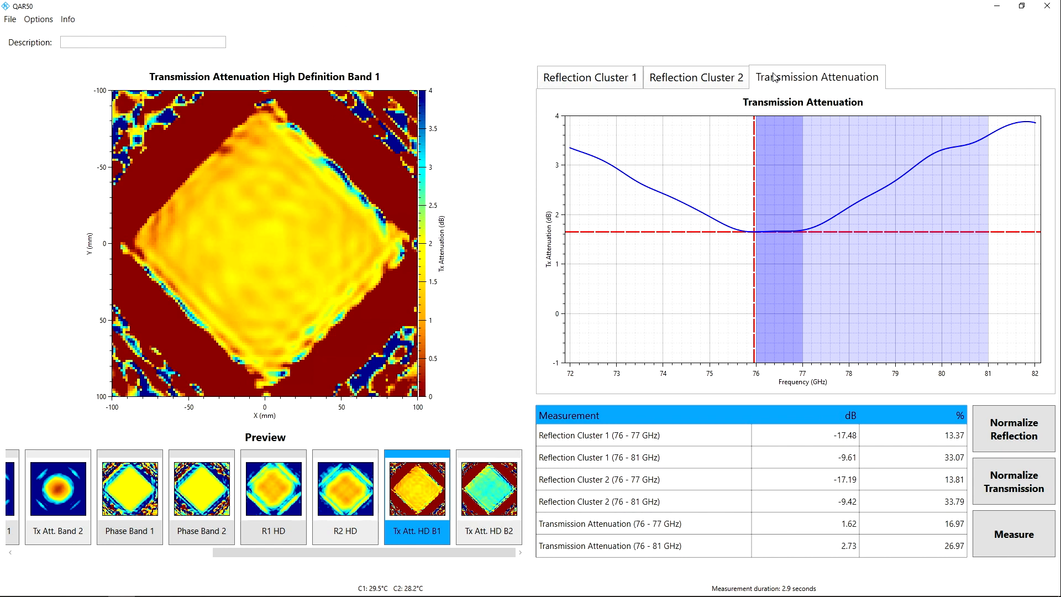
pyautogui.click(697, 76)
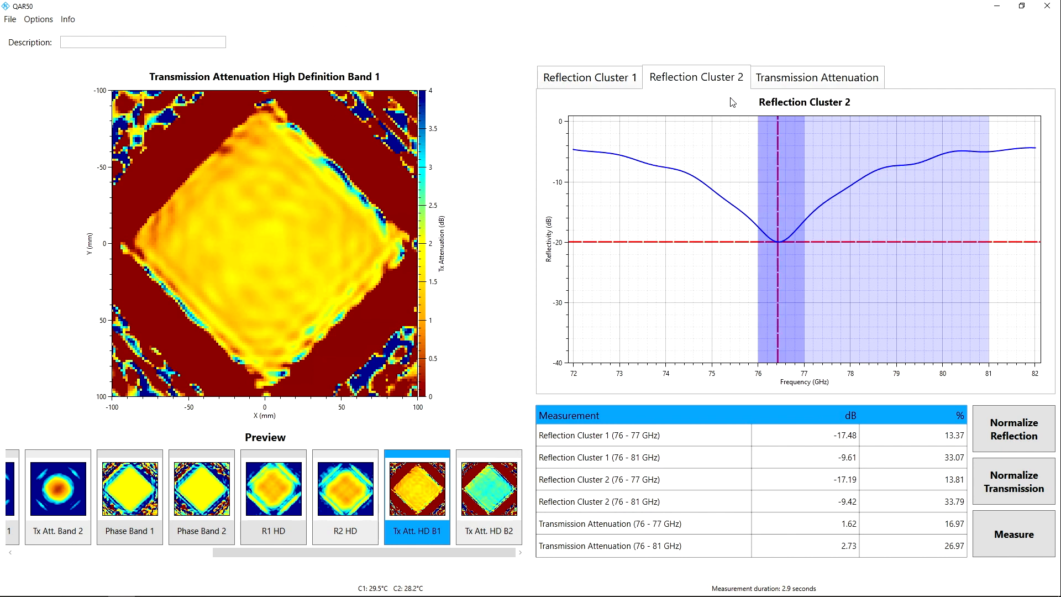
pyautogui.moveTo(774, 249)
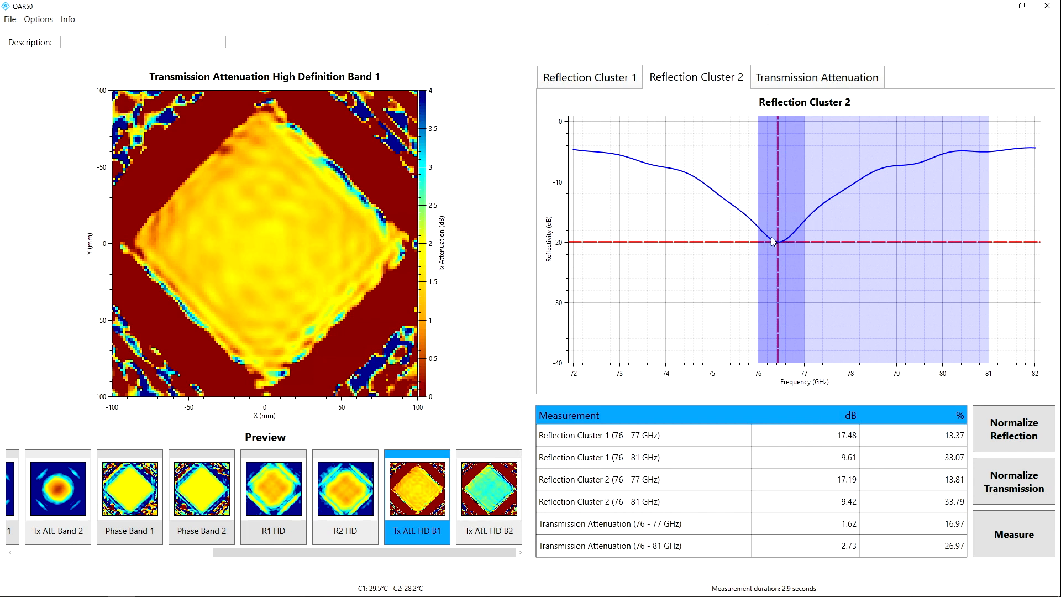
pyautogui.moveTo(756, 229)
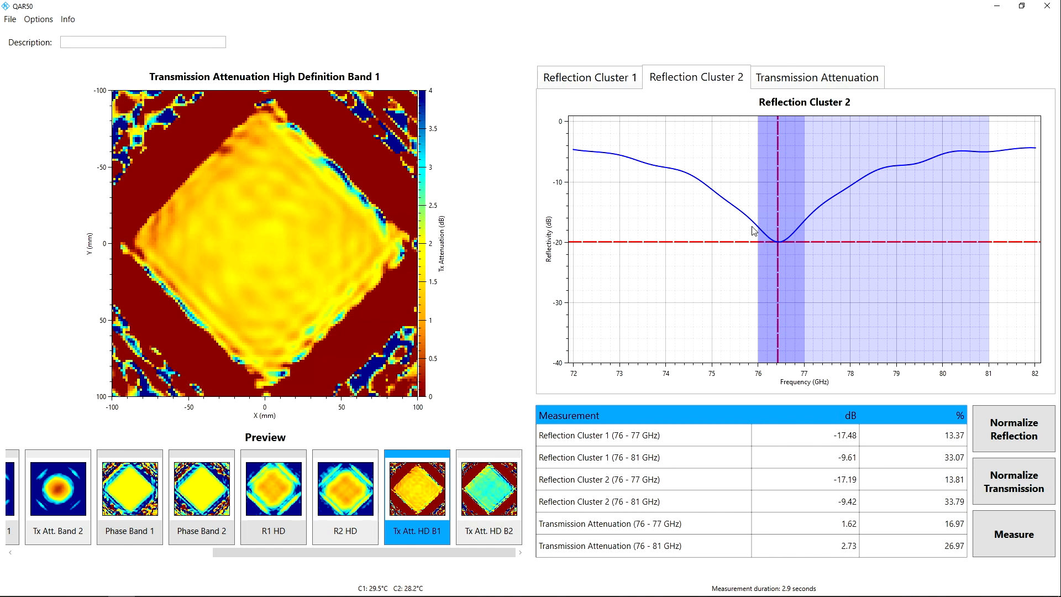
pyautogui.moveTo(769, 239)
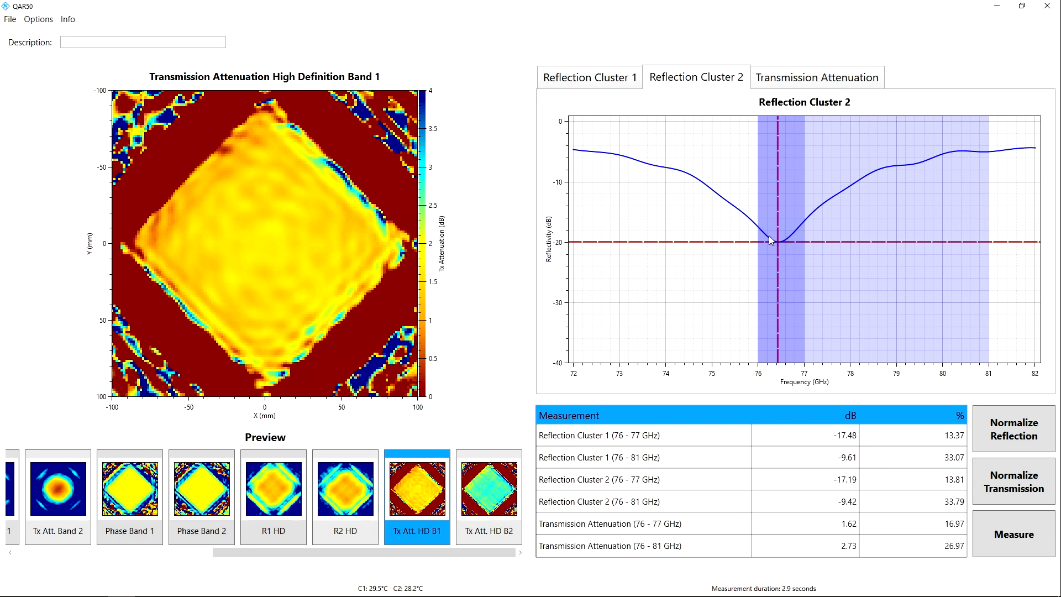